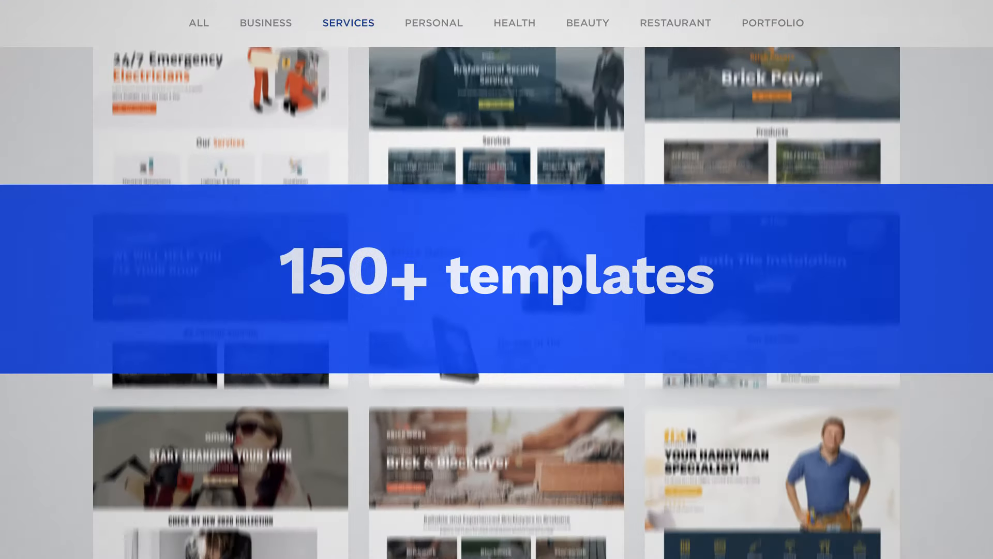
Open the Fix It handyman template from the Services category in the editor
{"action": "scroll", "scroll_direction": "down", "scroll_amount": 3}
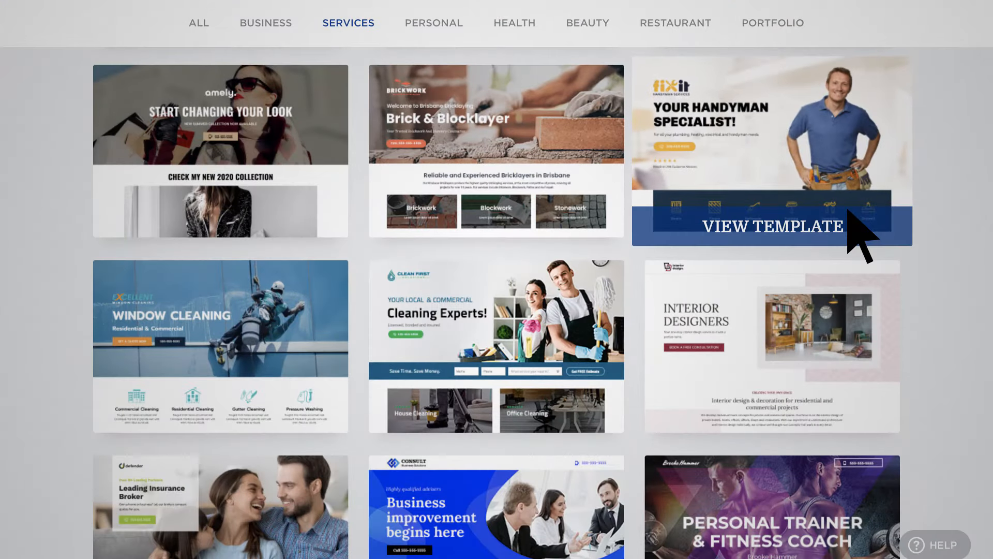
{"action": "left_click", "coordinate": [772, 227]}
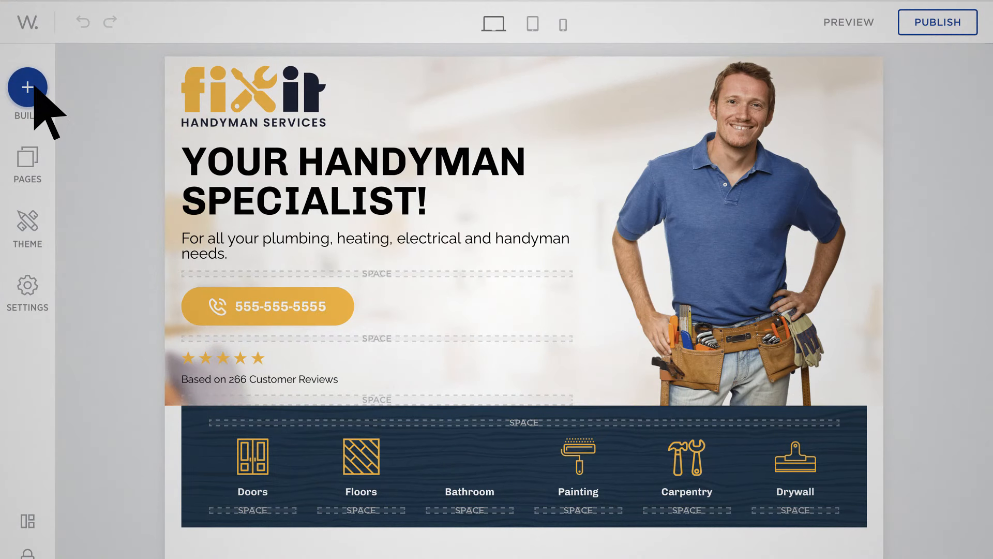
Insert a ready-made Our Story video section from the Blocks layouts above We Work
{"action": "left_click", "coordinate": [27, 87]}
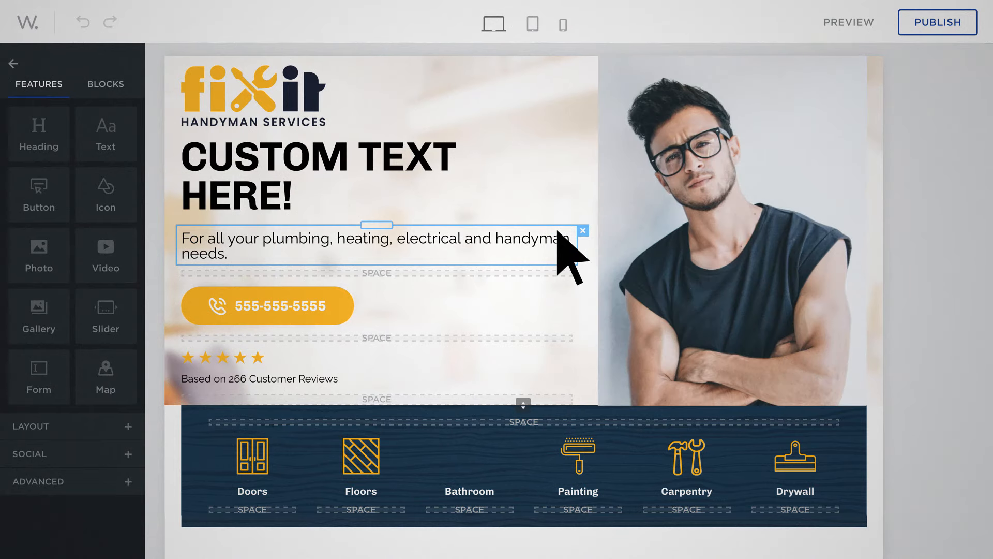
{"action": "scroll", "scroll_direction": "down", "scroll_amount": 3}
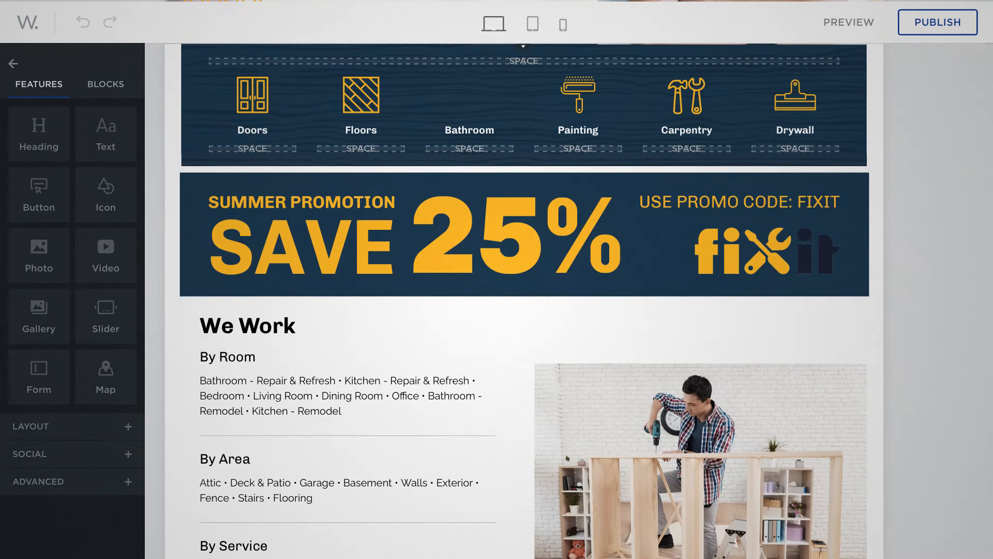
{"action": "left_click", "coordinate": [105, 84]}
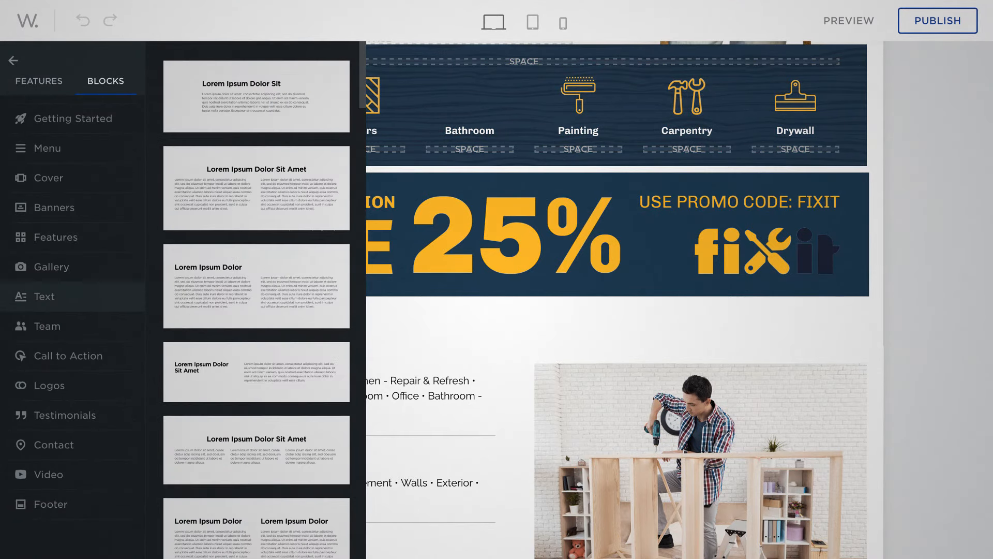
{"action": "left_click", "coordinate": [48, 474]}
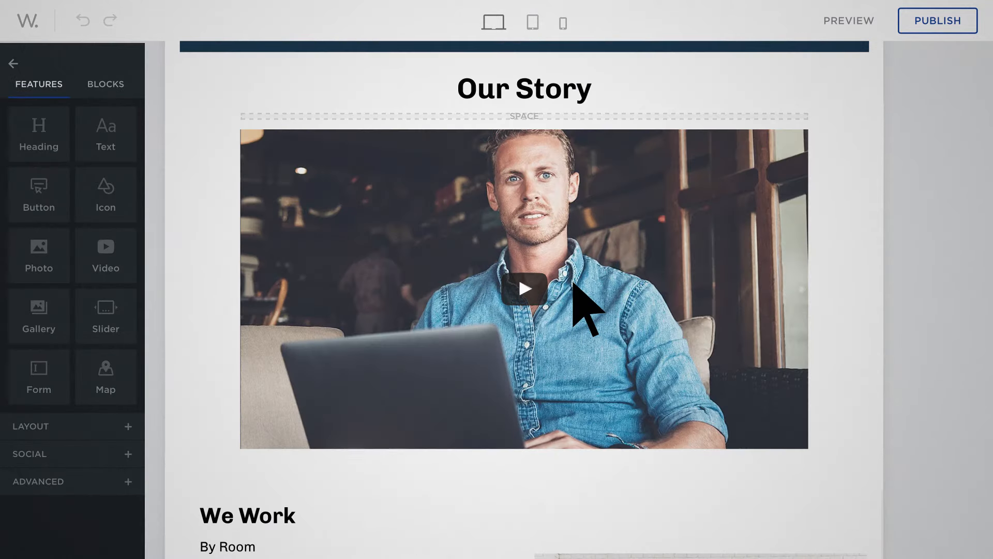
{"action": "left_click", "coordinate": [12, 65]}
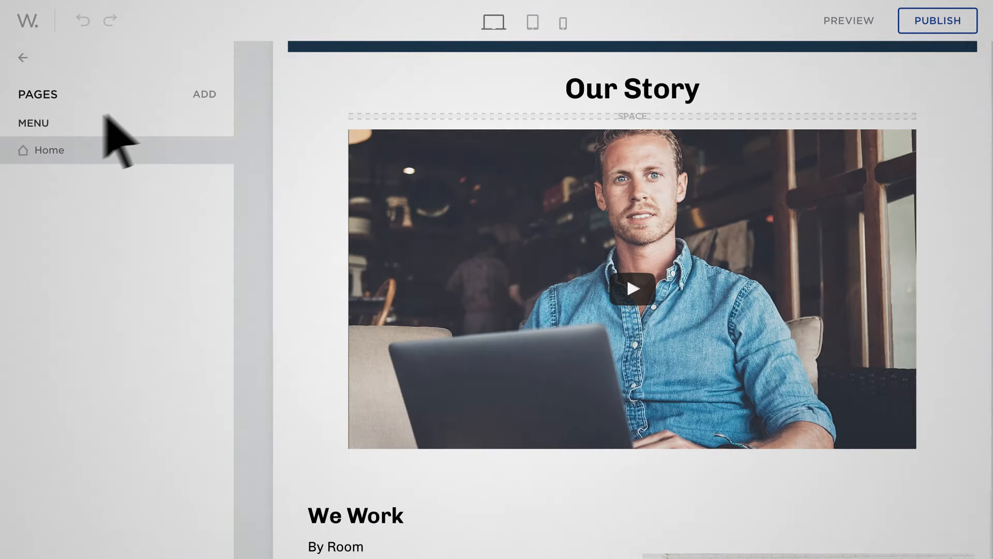
Start adding a new blank page from the Pages panel, then return to the home page
{"action": "left_click", "coordinate": [204, 94]}
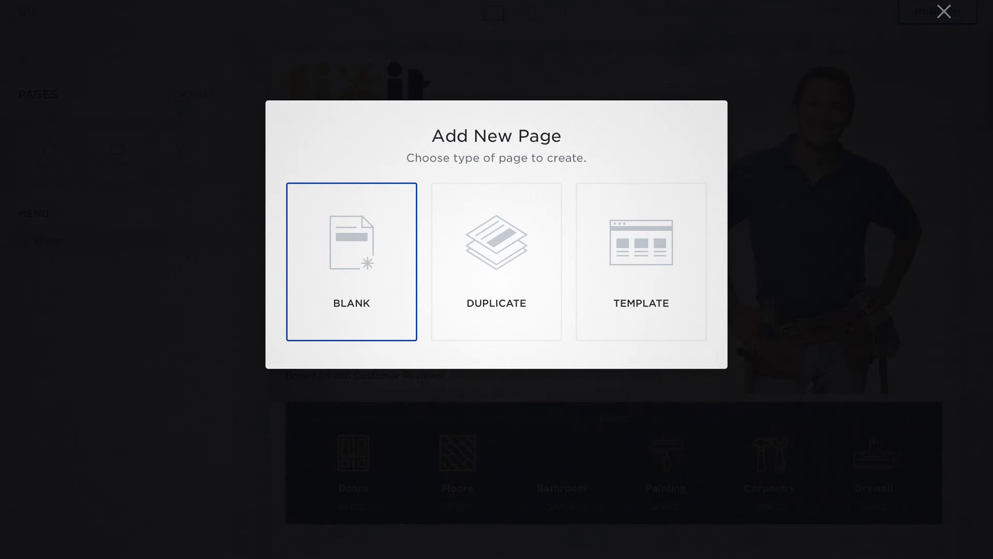
{"action": "left_click", "coordinate": [943, 11]}
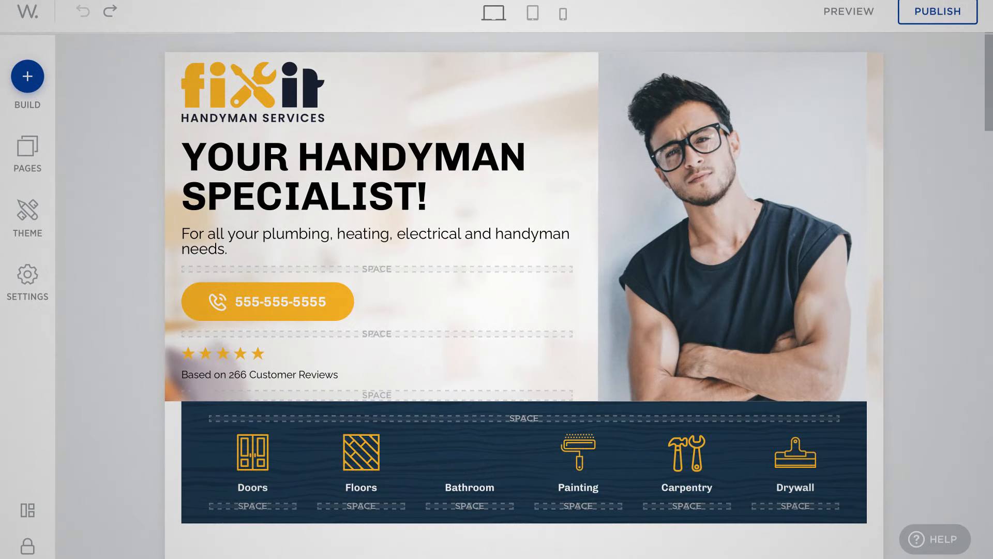
Cycle colour schemes through IT Services and Landscape Photographer, settle on Handyman, and preview at tablet width
{"action": "left_click", "coordinate": [27, 220]}
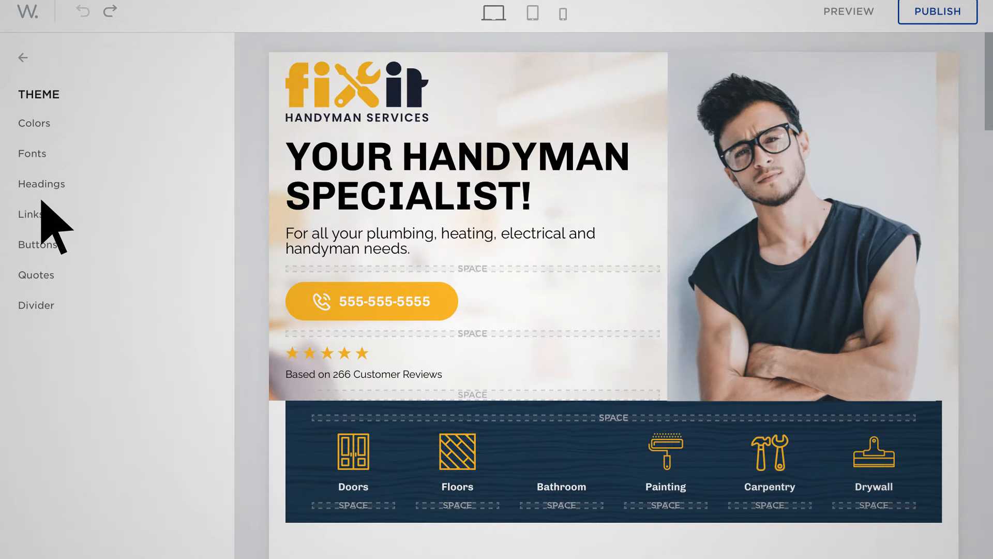
{"action": "left_click", "coordinate": [35, 123]}
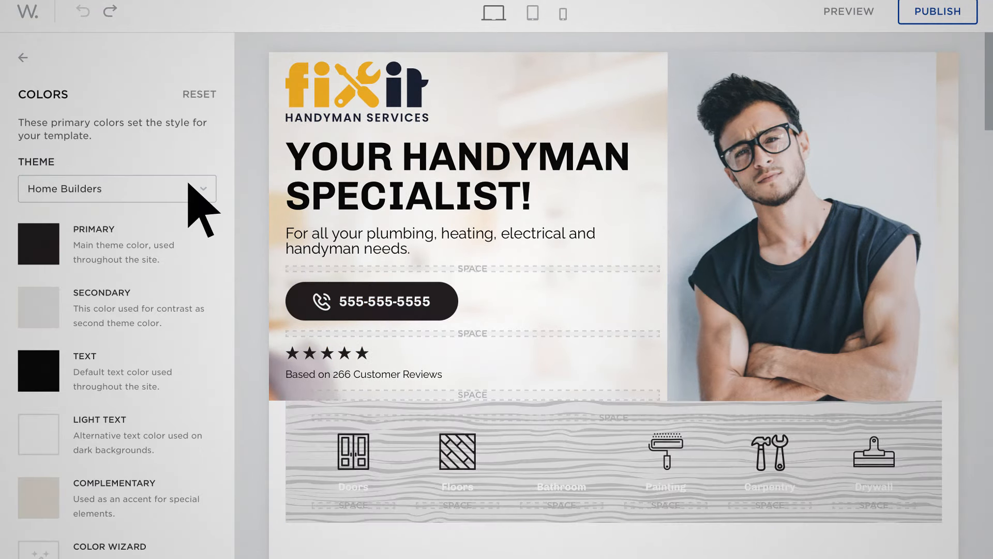
{"action": "left_click", "coordinate": [117, 188]}
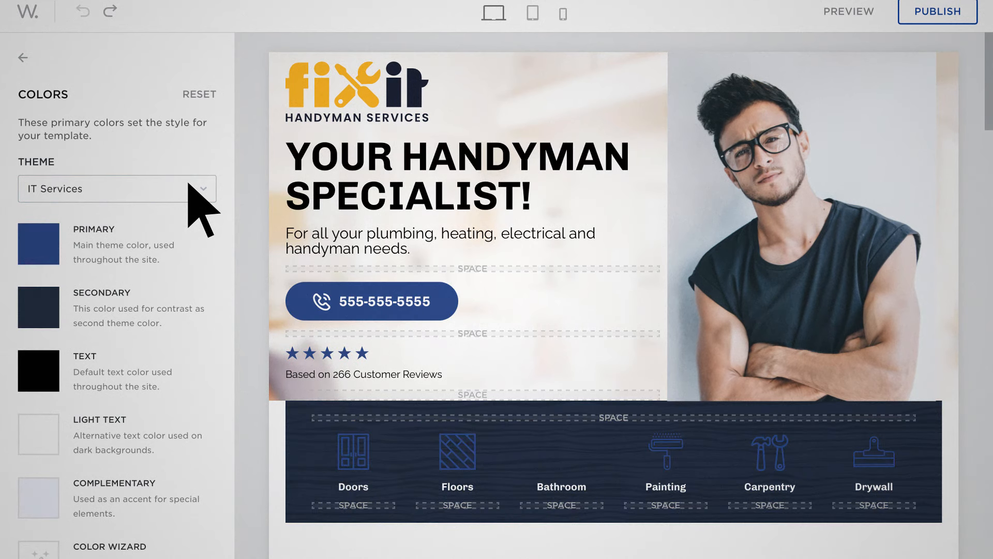
{"action": "left_click", "coordinate": [117, 188]}
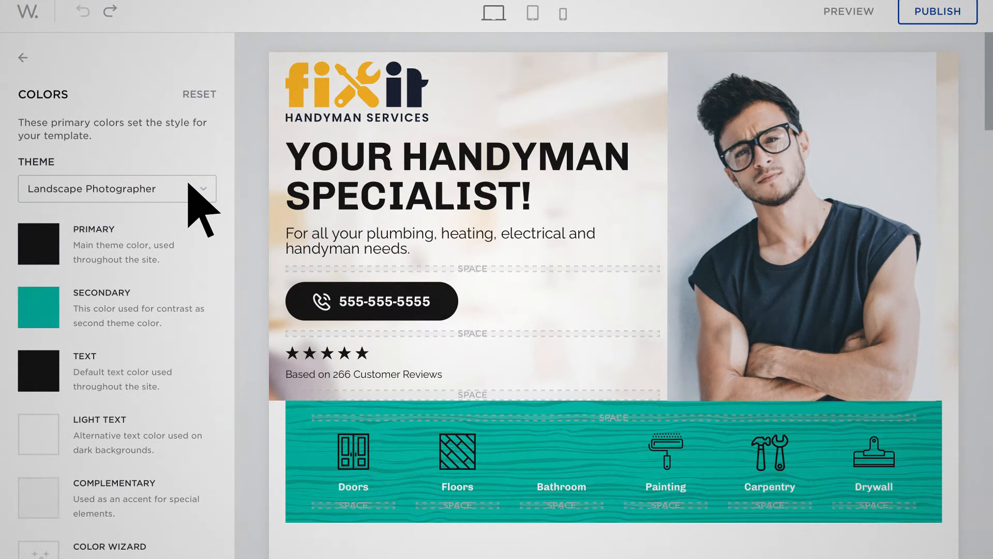
{"action": "left_click", "coordinate": [117, 189]}
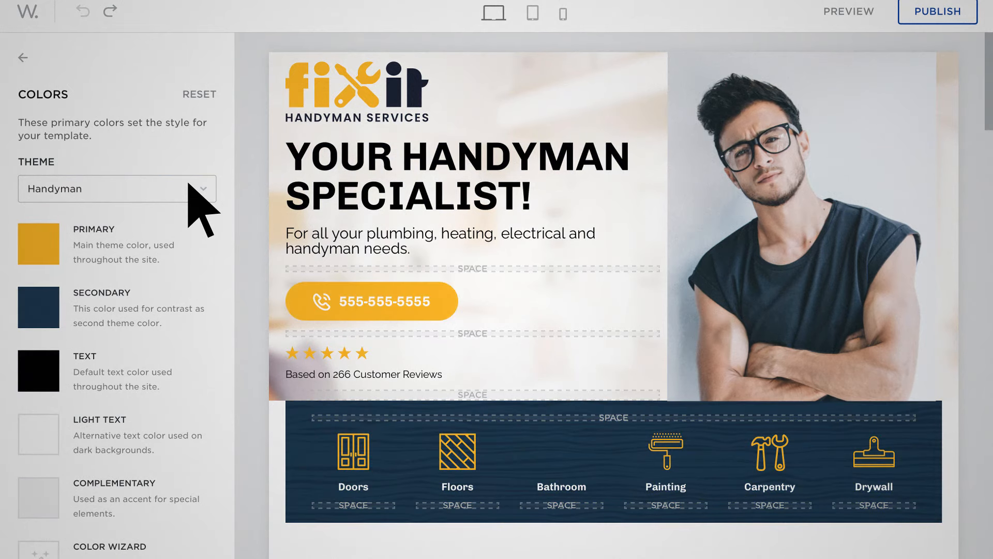
{"action": "left_click", "coordinate": [532, 14]}
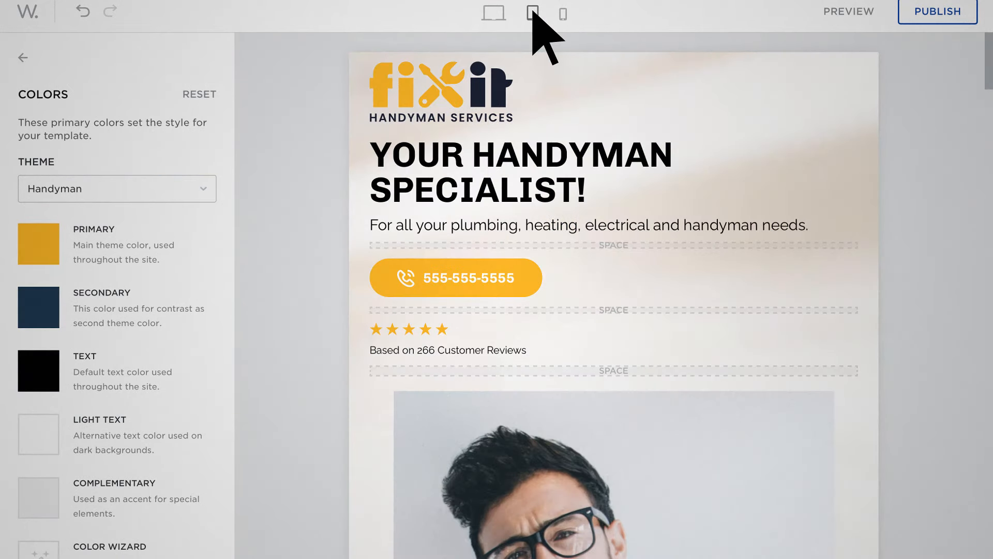
Switch the preview to phone width to see the stacked mobile layout
{"action": "left_click", "coordinate": [566, 13]}
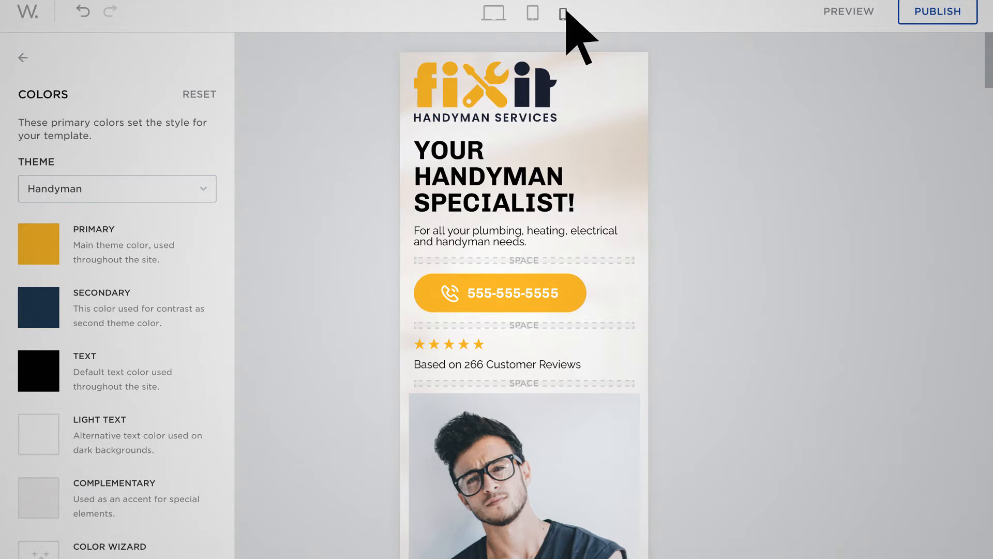
{"action": "mouse_move", "coordinate": [976, 41]}
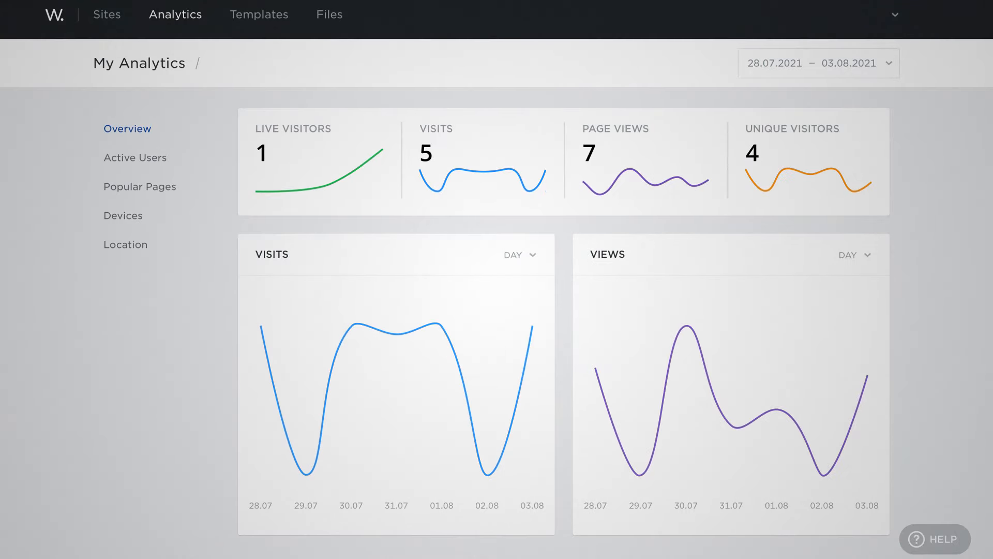
View the Popular Pages analytics, then the Location map of visitors
{"action": "left_click", "coordinate": [140, 186]}
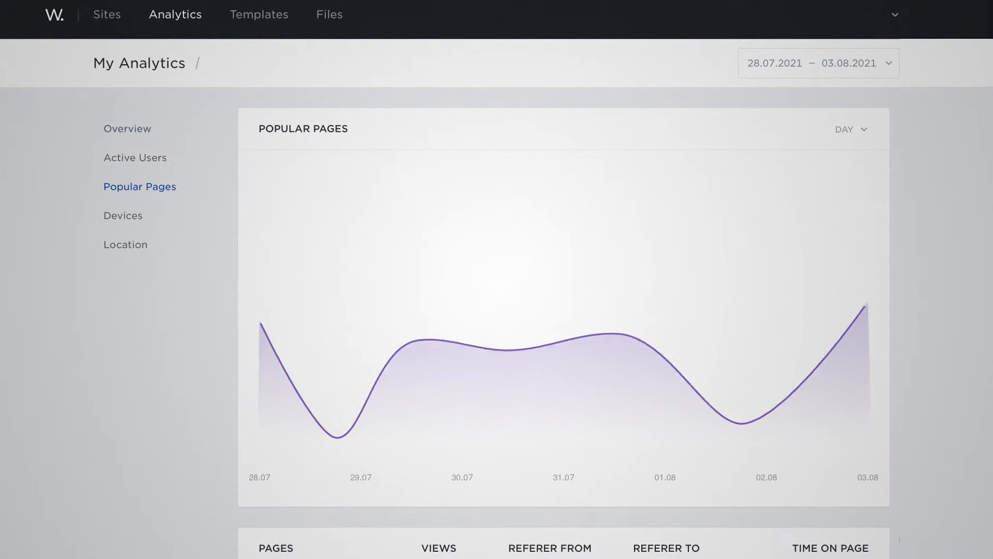
{"action": "left_click", "coordinate": [125, 245]}
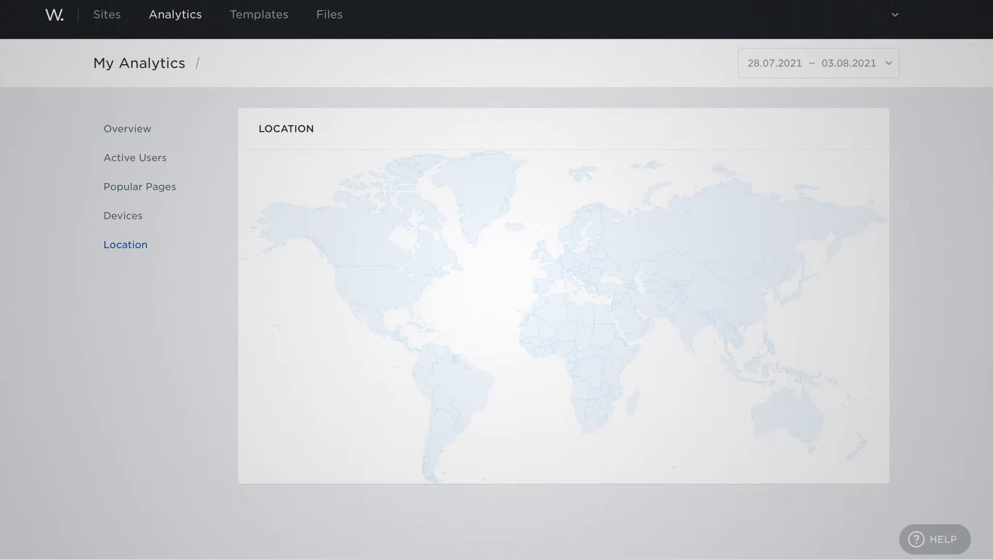